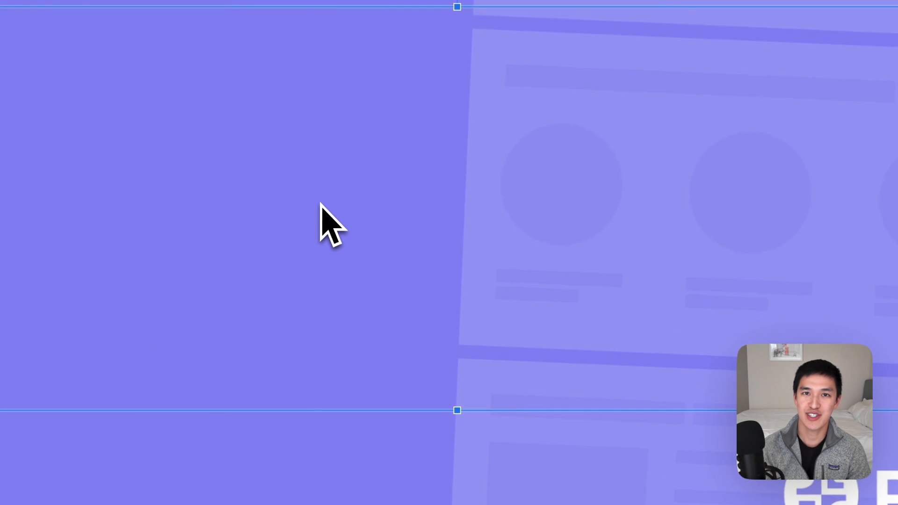
Step: Enter the title text CHECK WORD COUNT ON GOOGLE SLIDES on slide 1
{"action": "type", "text": "CHECK WORD COUNT ON GOOGLE SLIDES"}
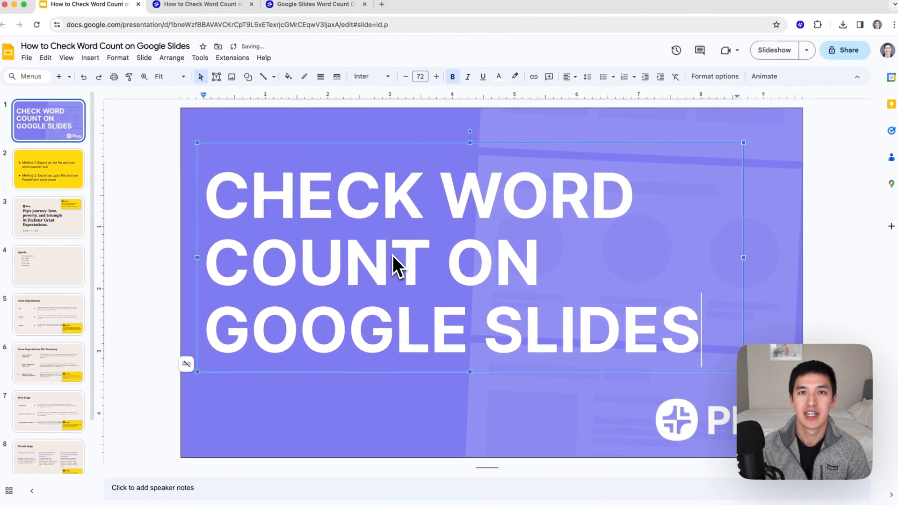
{"action": "left_click", "coordinate": [55, 172]}
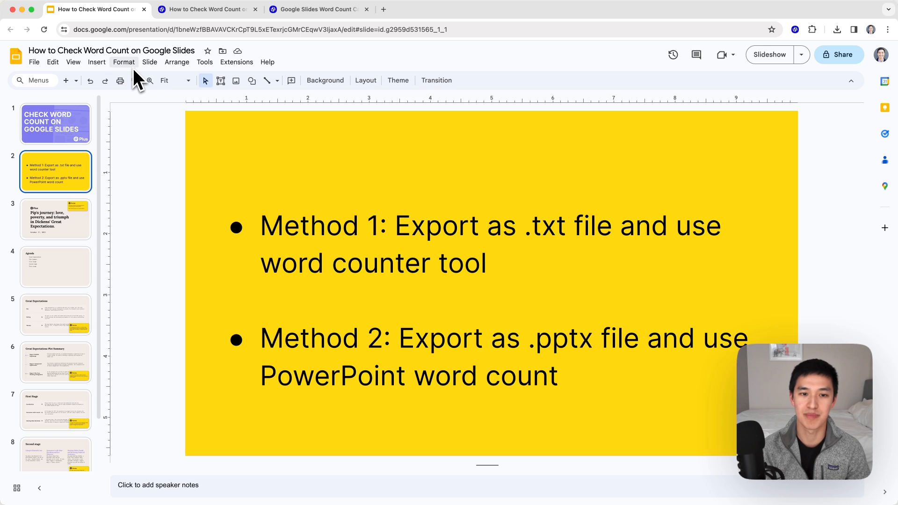
{"action": "mouse_move", "coordinate": [354, 359]}
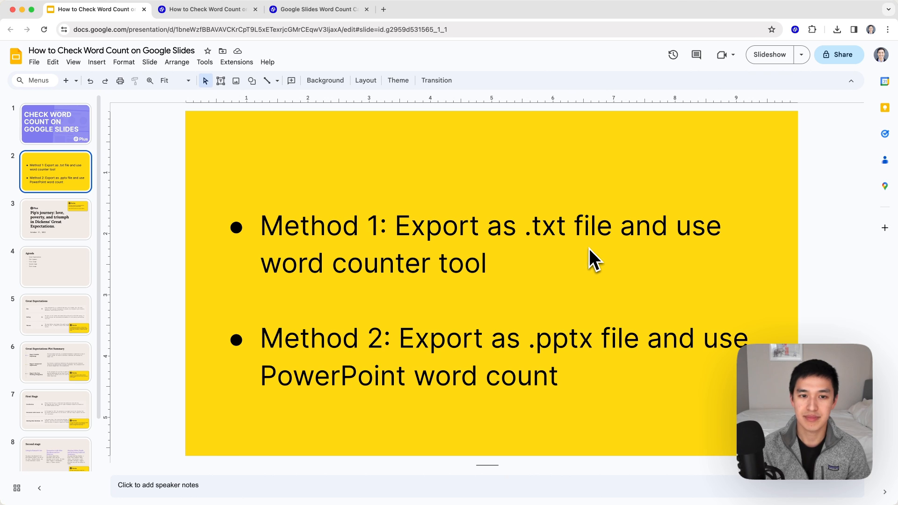
{"action": "mouse_move", "coordinate": [99, 103]}
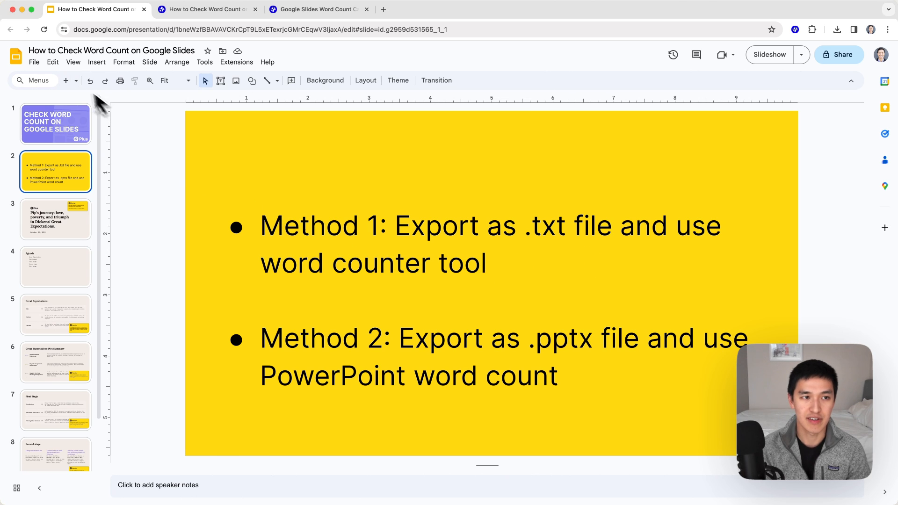
Step: Select slide 2, then bring up the downloaded .txt export of the deck
{"action": "left_click", "coordinate": [34, 62]}
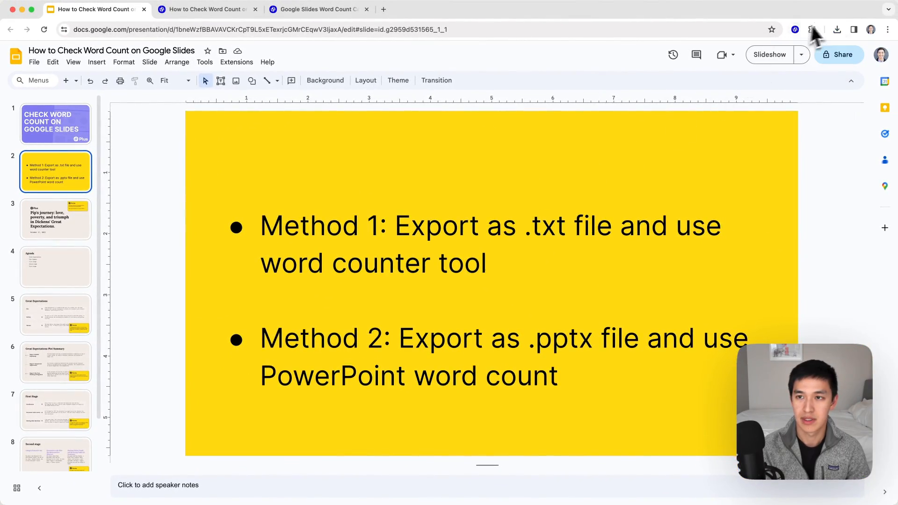
{"action": "left_click", "coordinate": [836, 29]}
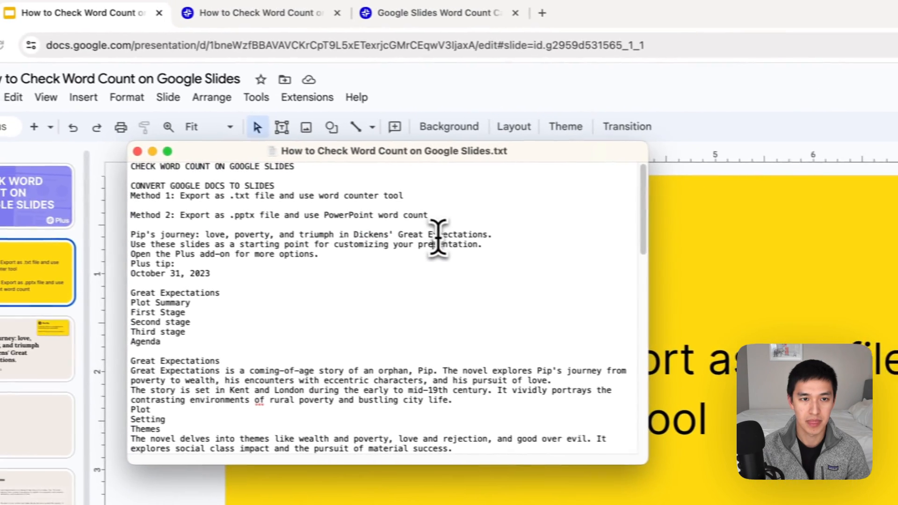
Step: Copy all the exported slide text and switch to the Word Count Calculator tab
{"action": "right_click", "coordinate": [421, 246]}
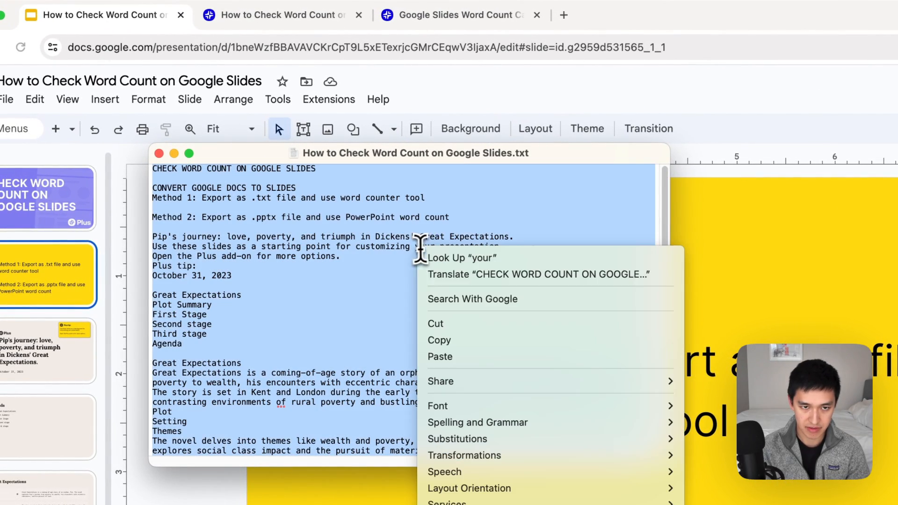
{"action": "left_click", "coordinate": [470, 109]}
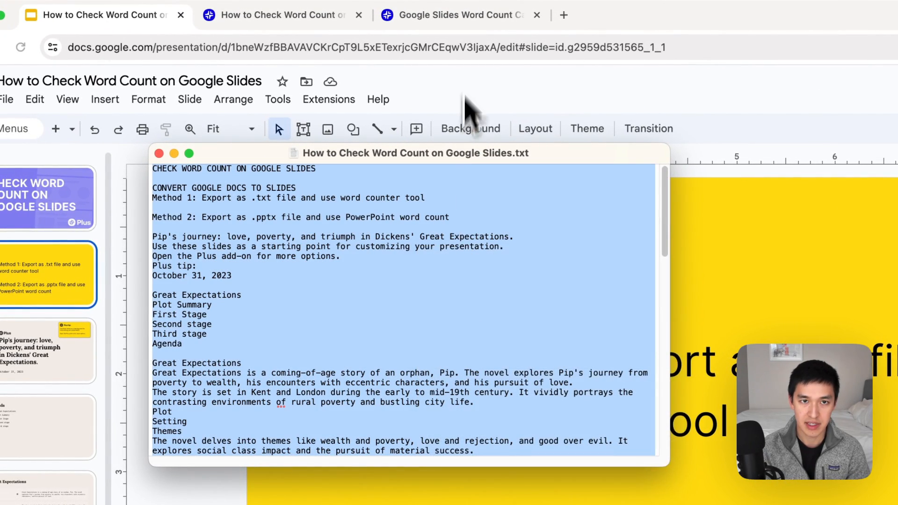
{"action": "left_click", "coordinate": [462, 14]}
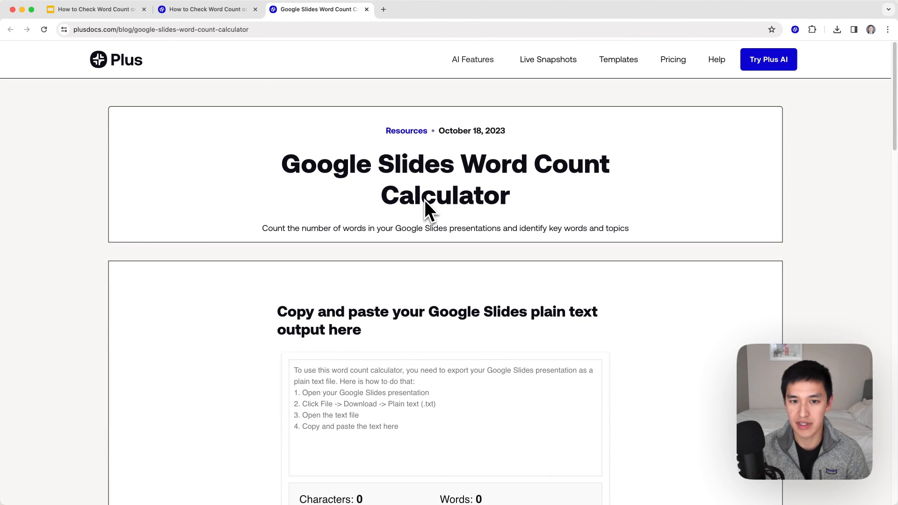
Step: Scroll the calculator results showing 692 words, 4229 characters, 68 lines, 10 slides
{"action": "scroll", "scroll_direction": "down", "scroll_amount": 3}
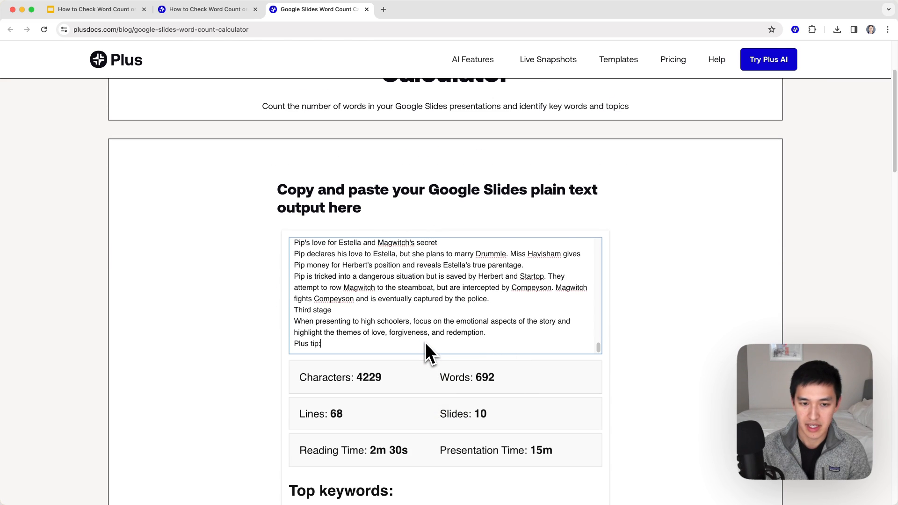
{"action": "scroll", "scroll_direction": "down", "scroll_amount": 3}
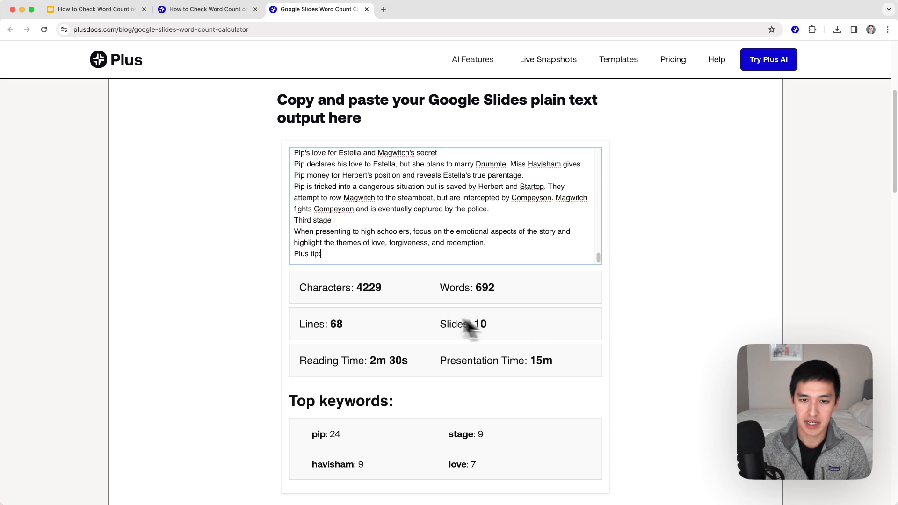
{"action": "mouse_move", "coordinate": [478, 340]}
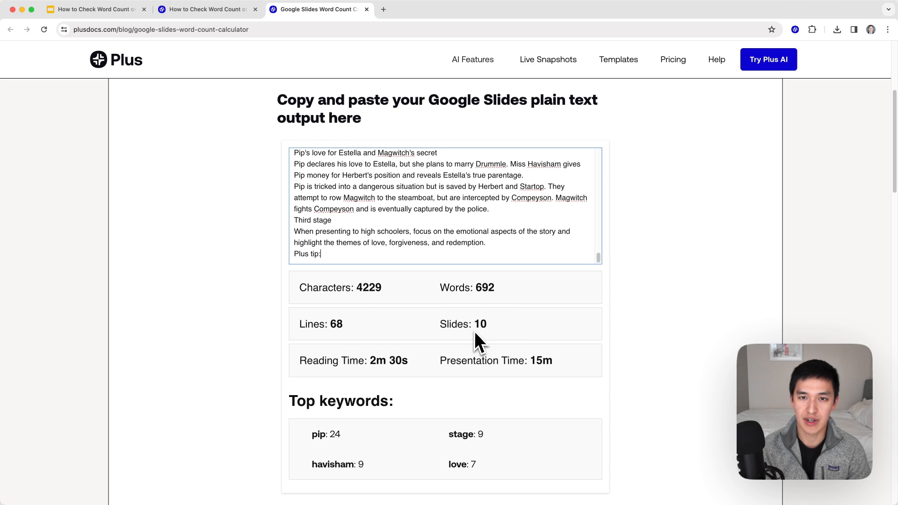
{"action": "mouse_move", "coordinate": [455, 332]}
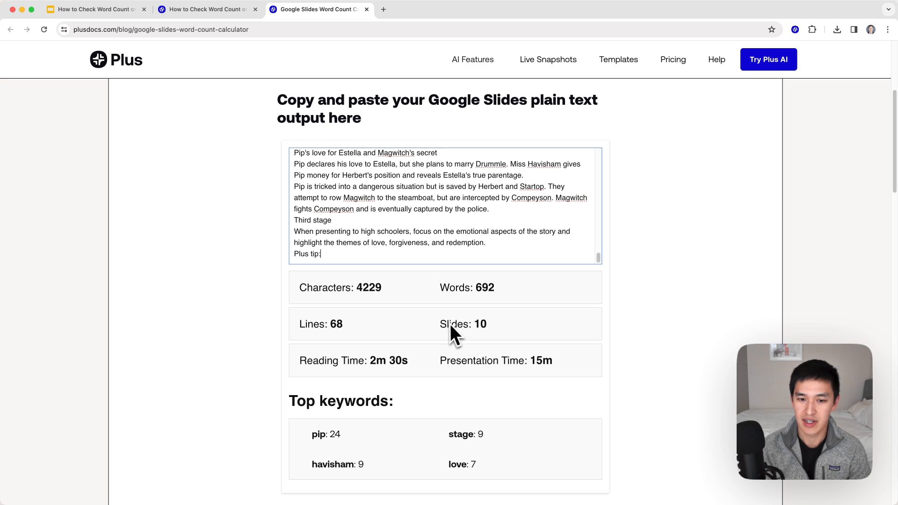
{"action": "mouse_move", "coordinate": [354, 378]}
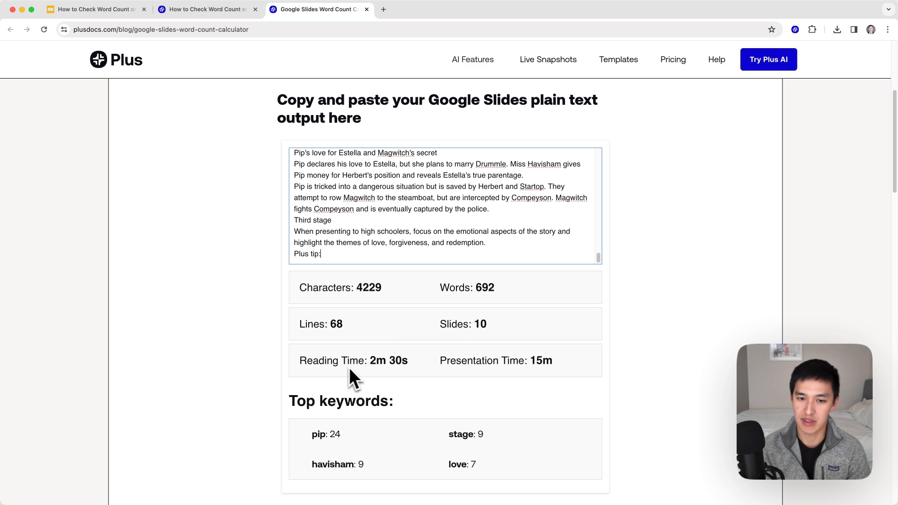
{"action": "mouse_move", "coordinate": [495, 379]}
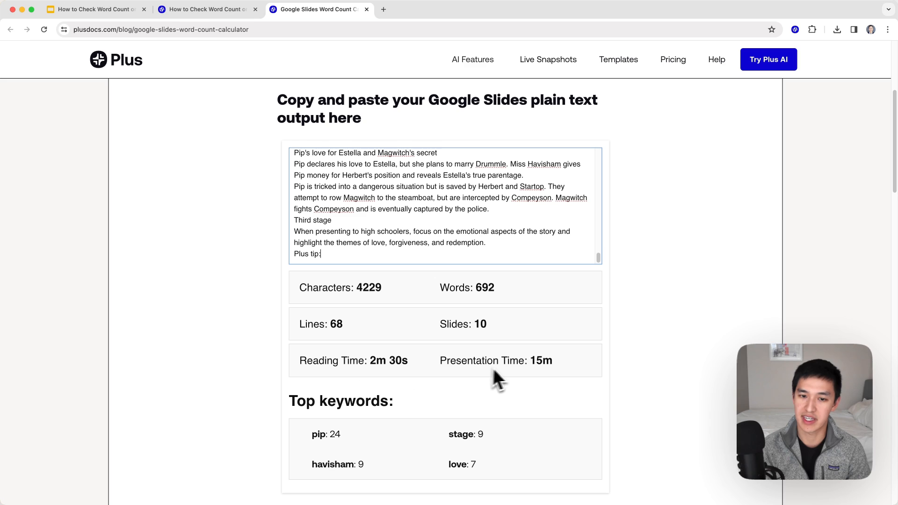
{"action": "mouse_move", "coordinate": [567, 381]}
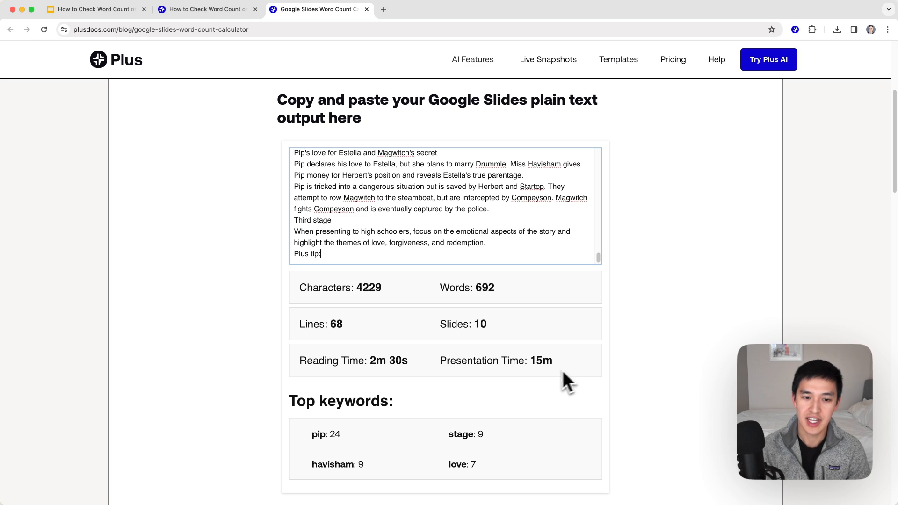
{"action": "mouse_move", "coordinate": [473, 469]}
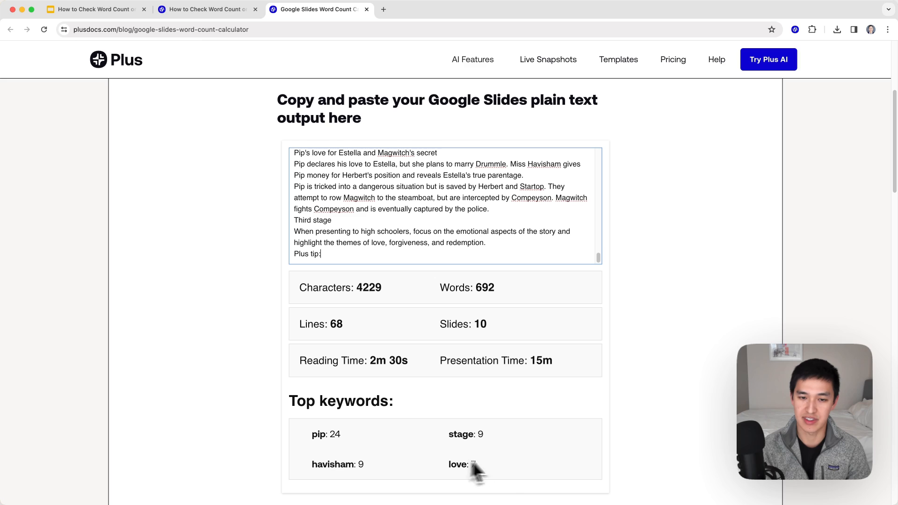
{"action": "mouse_move", "coordinate": [581, 470]}
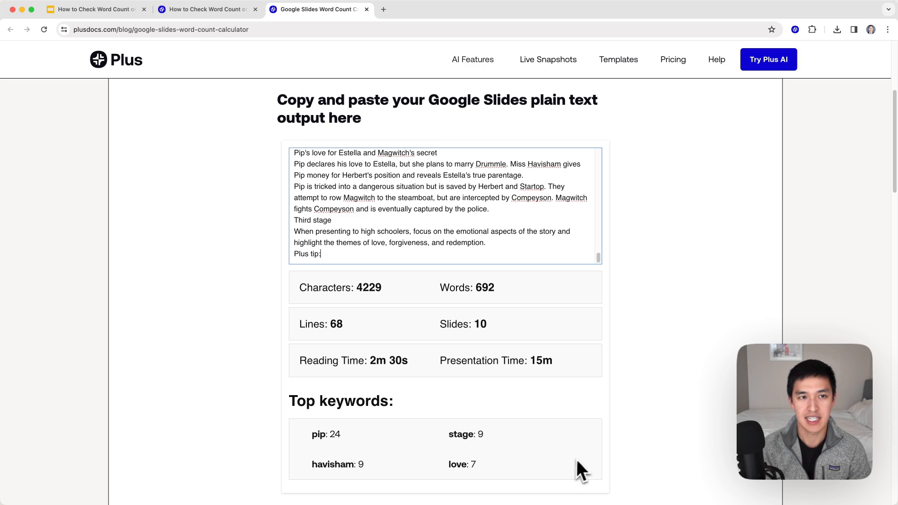
{"action": "mouse_move", "coordinate": [573, 469]}
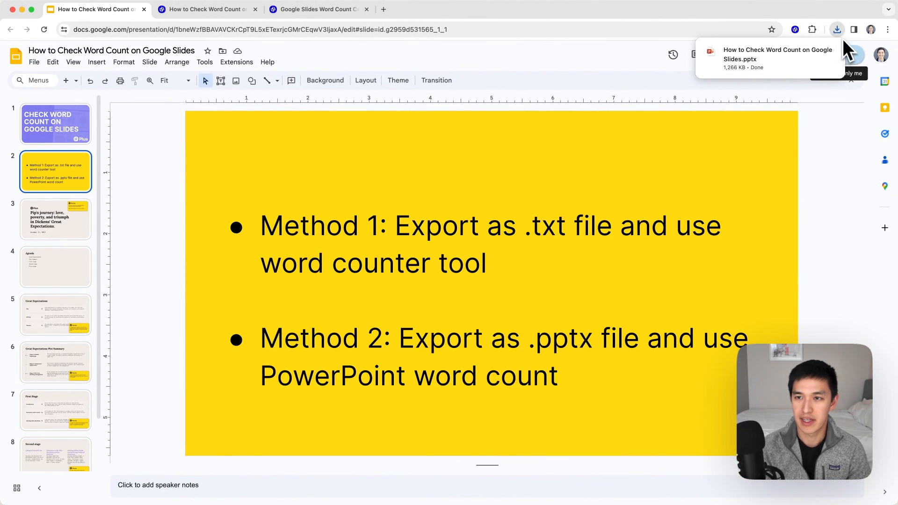
Step: Scroll the how-to article to Method 3, the macOS PowerPoint word-count steps
{"action": "left_click", "coordinate": [206, 9]}
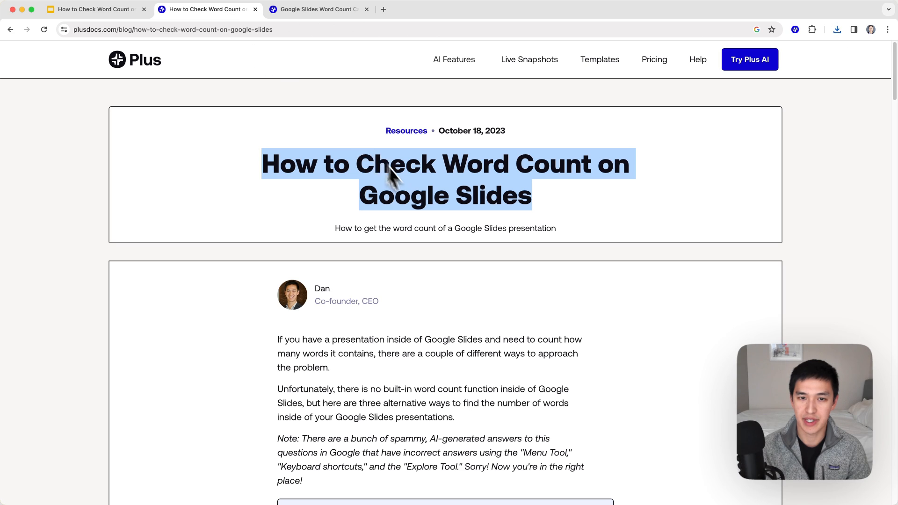
{"action": "scroll", "scroll_direction": "down", "scroll_amount": 3}
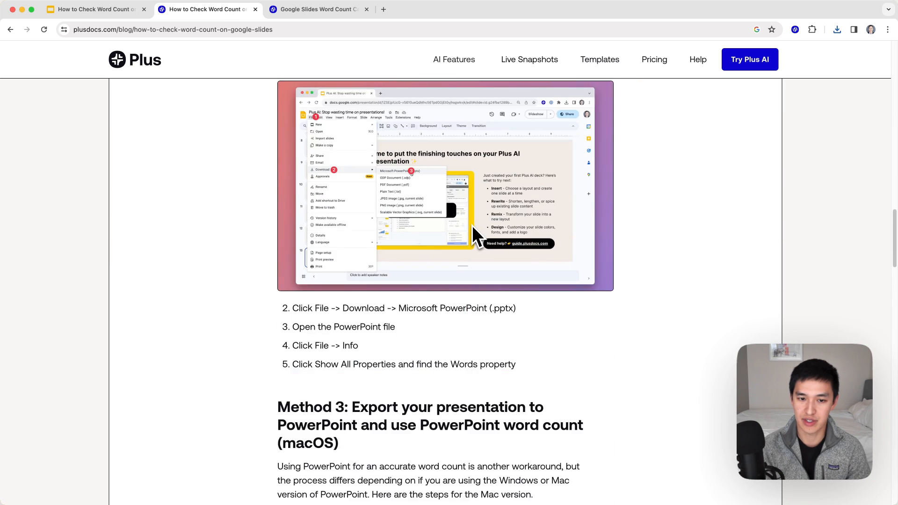
{"action": "scroll", "scroll_direction": "up", "scroll_amount": 3}
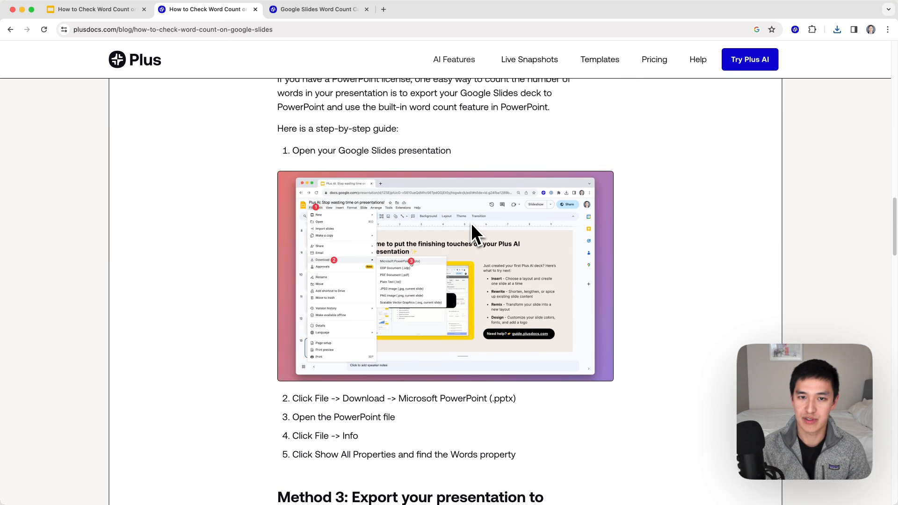
{"action": "scroll", "scroll_direction": "up", "scroll_amount": 3}
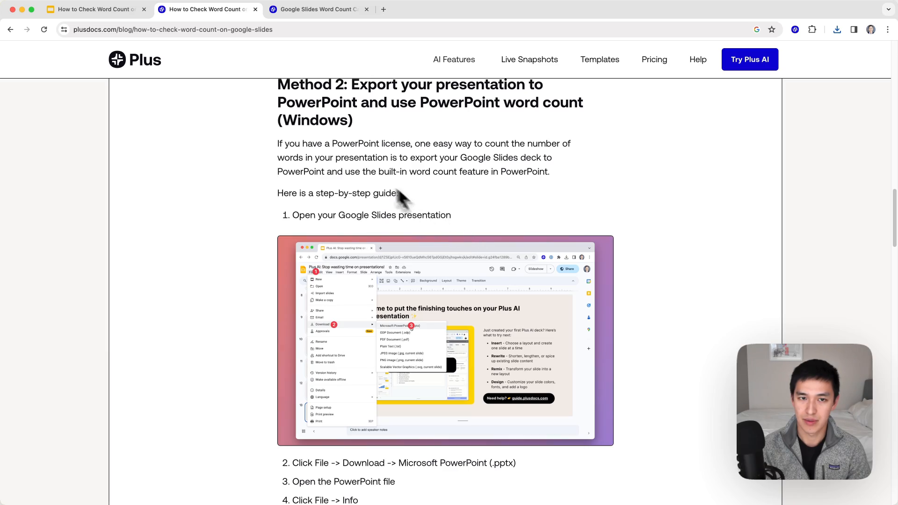
{"action": "scroll", "scroll_direction": "down", "scroll_amount": 3}
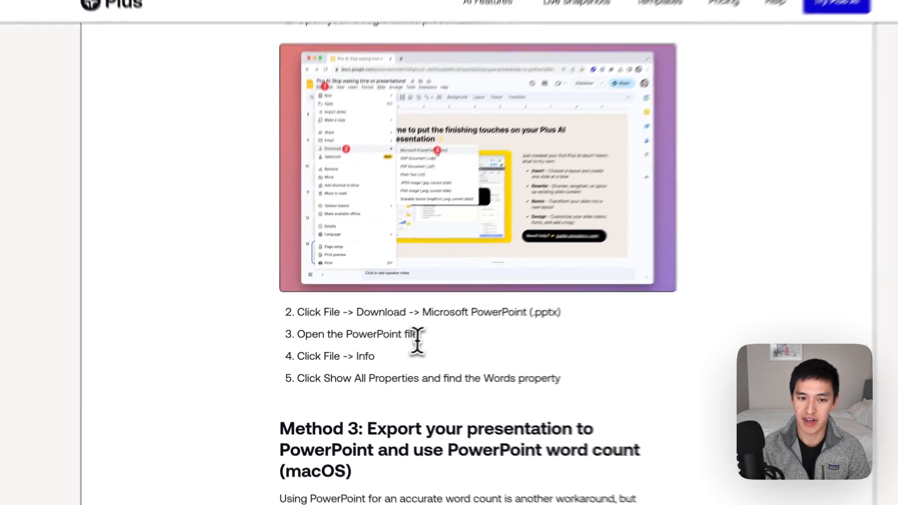
{"action": "scroll", "scroll_direction": "down", "scroll_amount": 3}
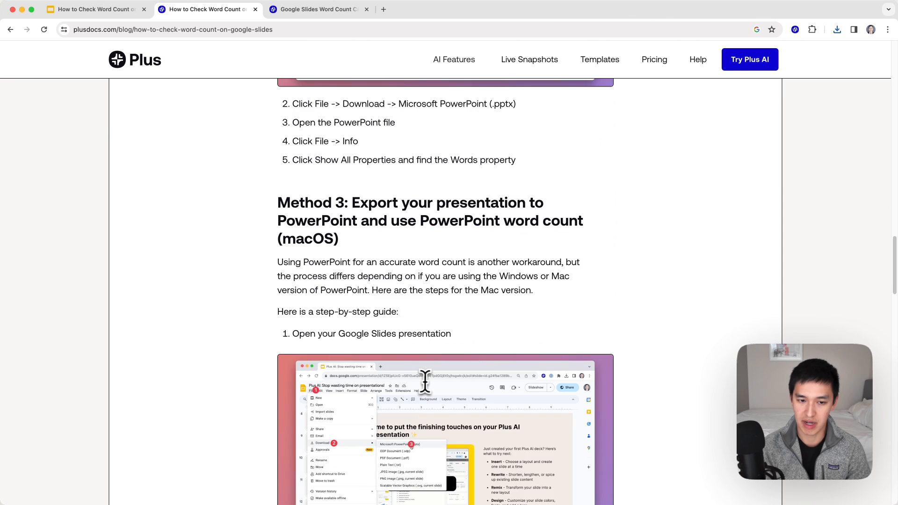
{"action": "scroll", "scroll_direction": "down", "scroll_amount": 3}
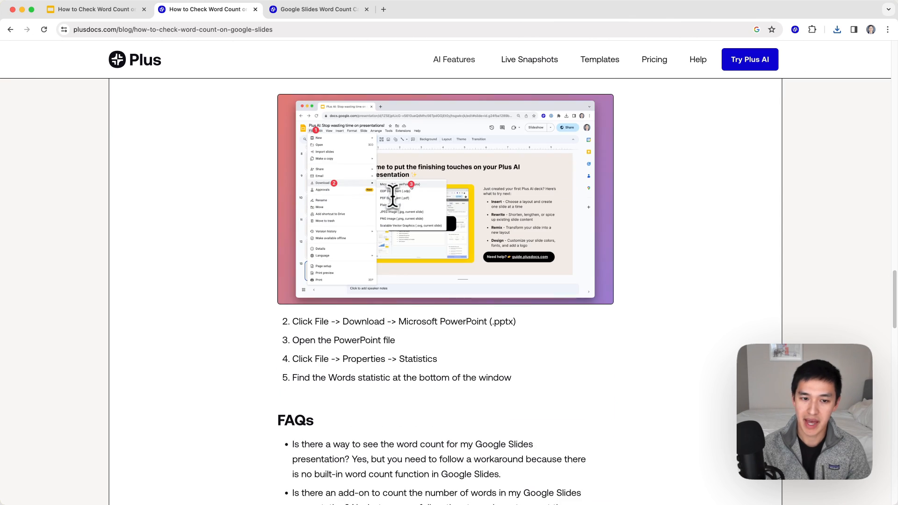
{"action": "scroll", "scroll_direction": "down", "scroll_amount": 3}
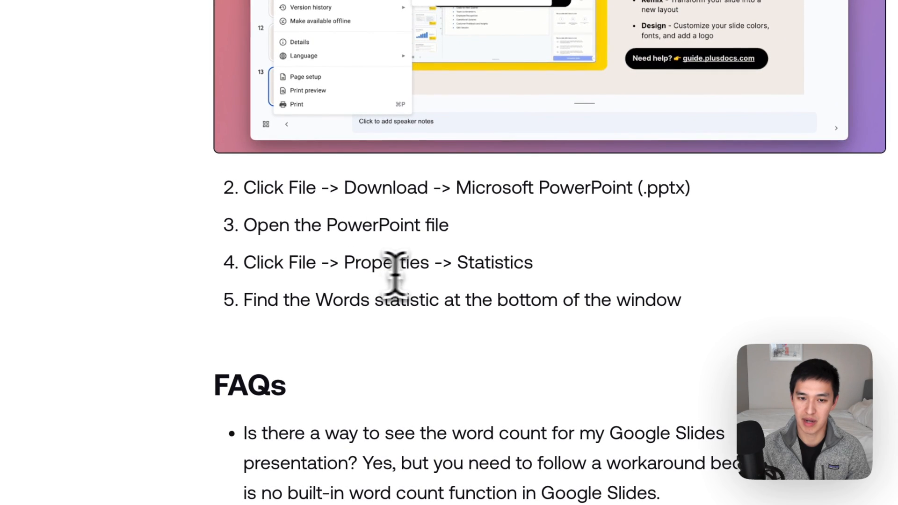
{"action": "scroll", "scroll_direction": "up", "scroll_amount": 3}
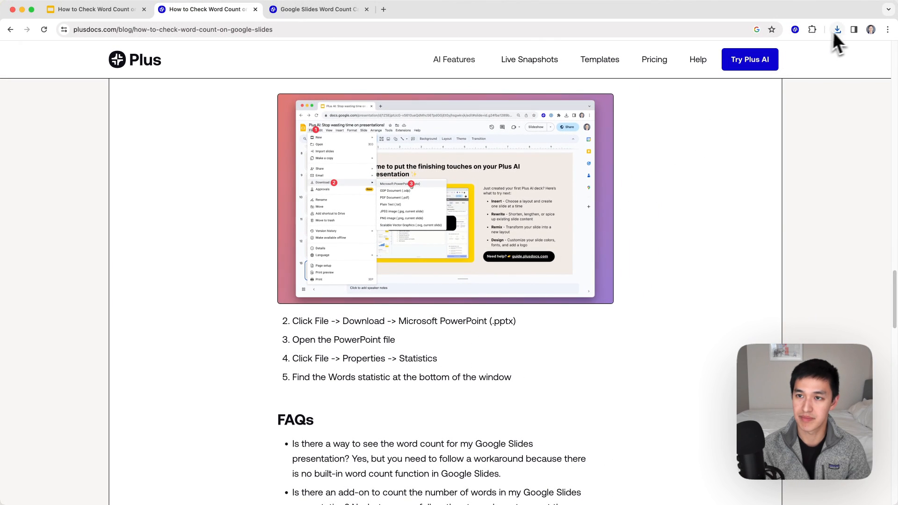
Step: Bring up recent downloads to reach the exported .pptx deck
{"action": "left_click", "coordinate": [836, 29]}
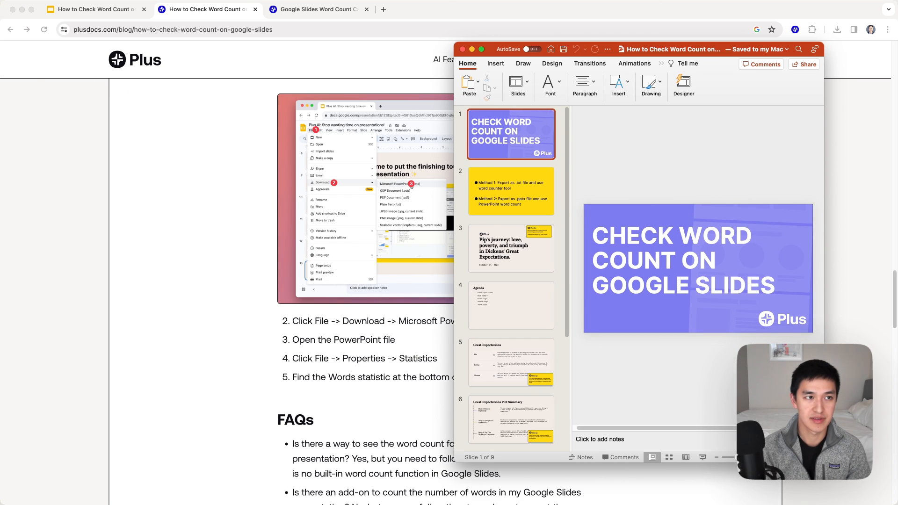
{"action": "mouse_move", "coordinate": [5, 202]}
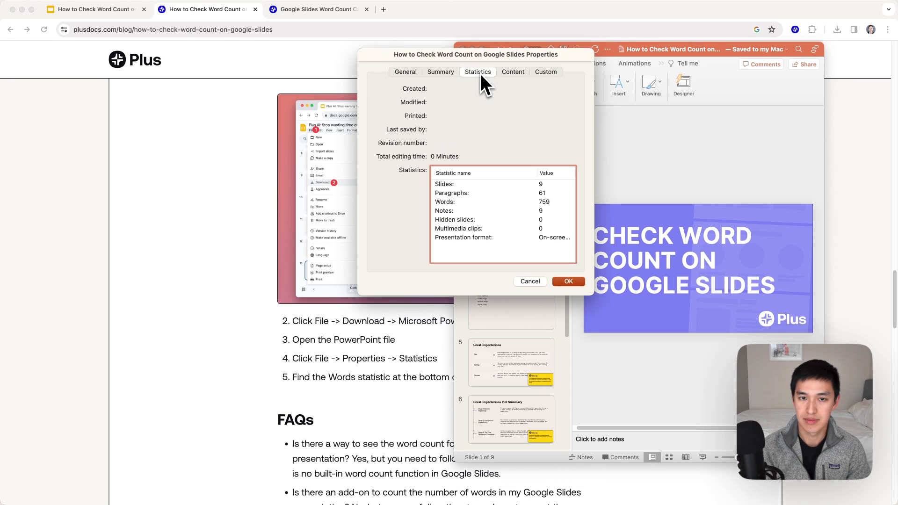
{"action": "mouse_move", "coordinate": [561, 218]}
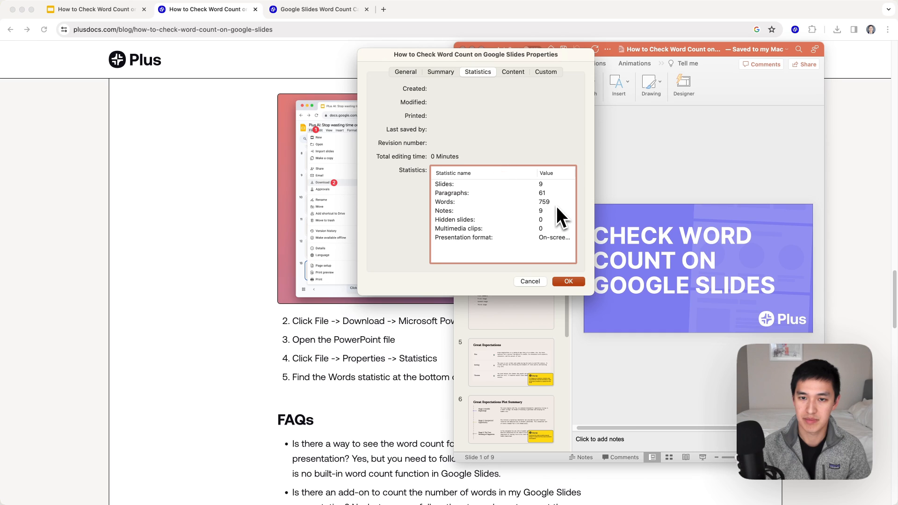
{"action": "mouse_move", "coordinate": [553, 221]}
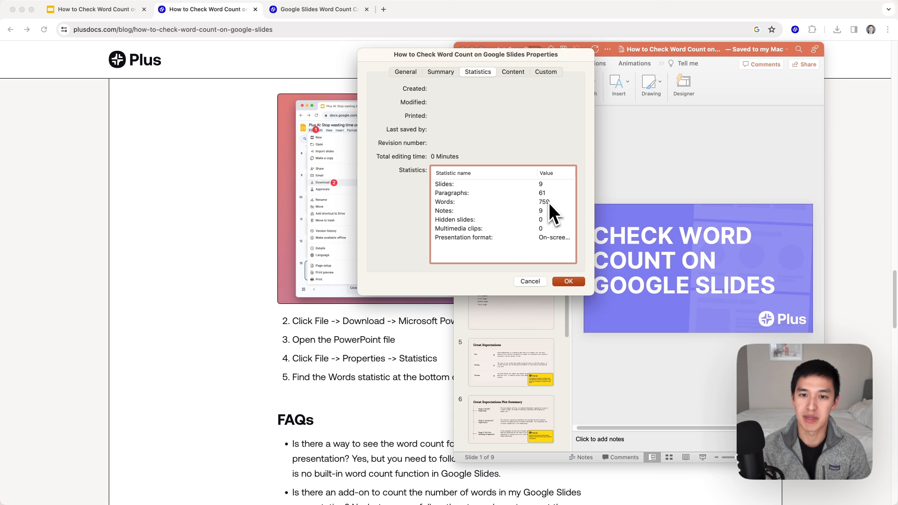
{"action": "mouse_move", "coordinate": [587, 302]}
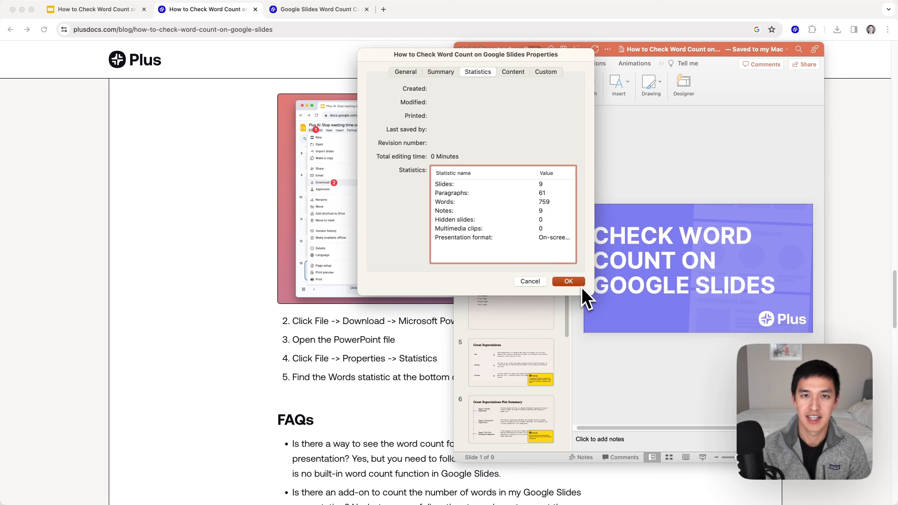
{"action": "mouse_move", "coordinate": [582, 289]}
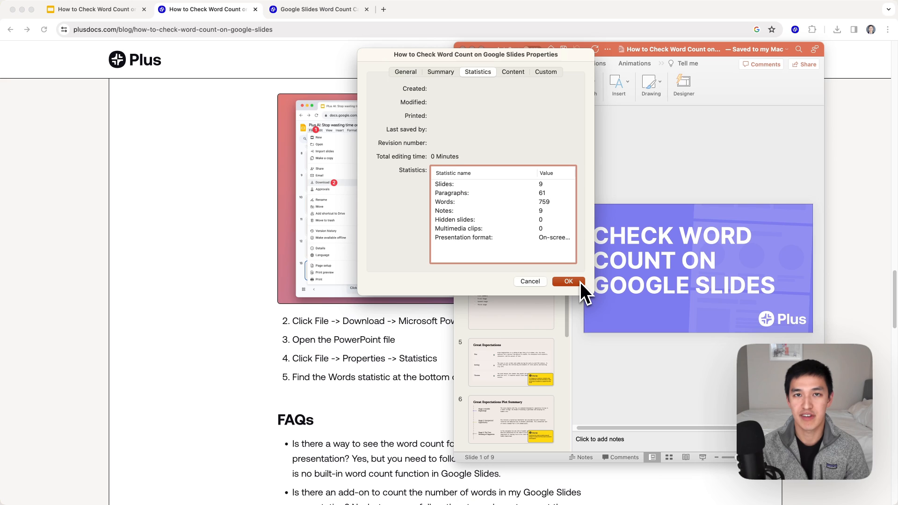